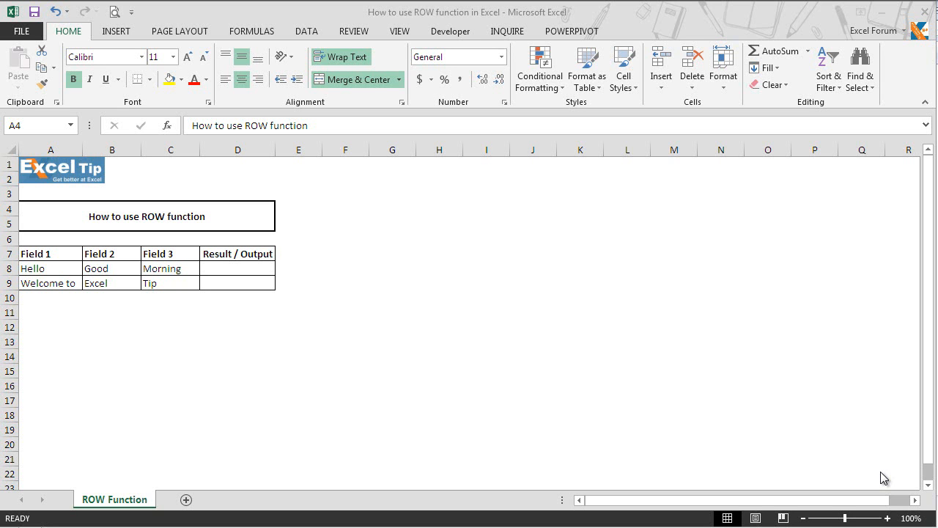
mouse_move(654, 407)
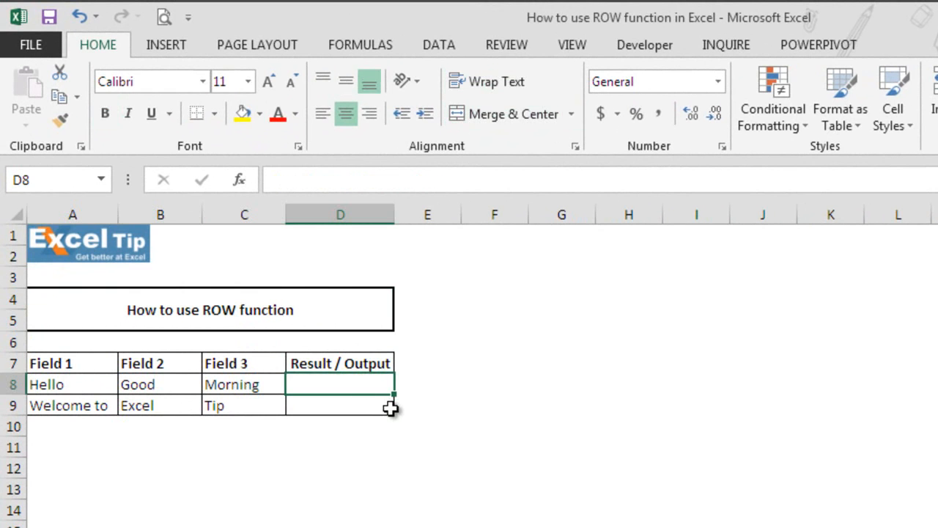
- Enter =ROW() in D8 so it returns its own row number 8
text(=)
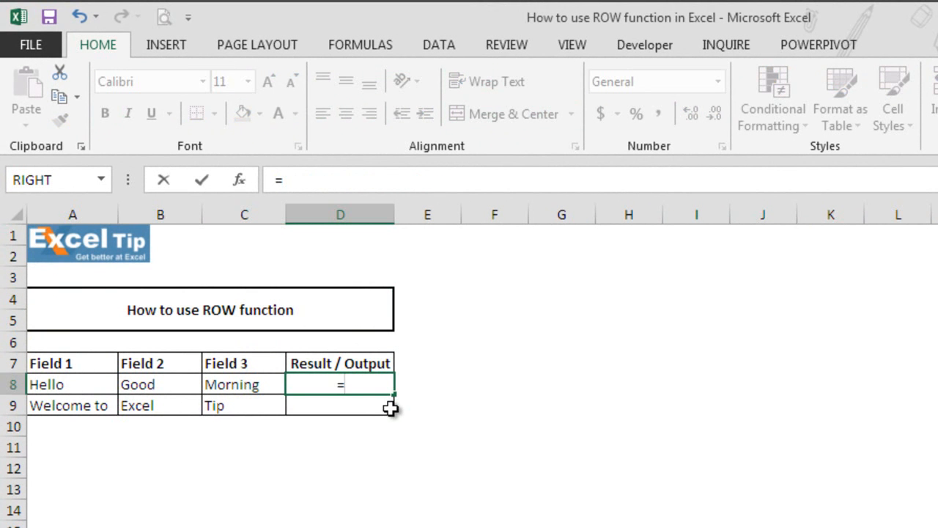
text(row)
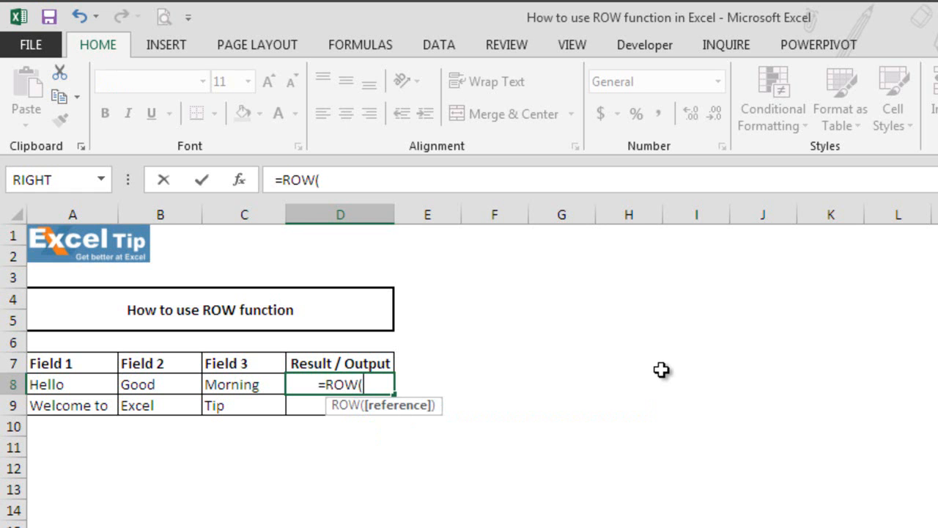
mouse_move(648, 375)
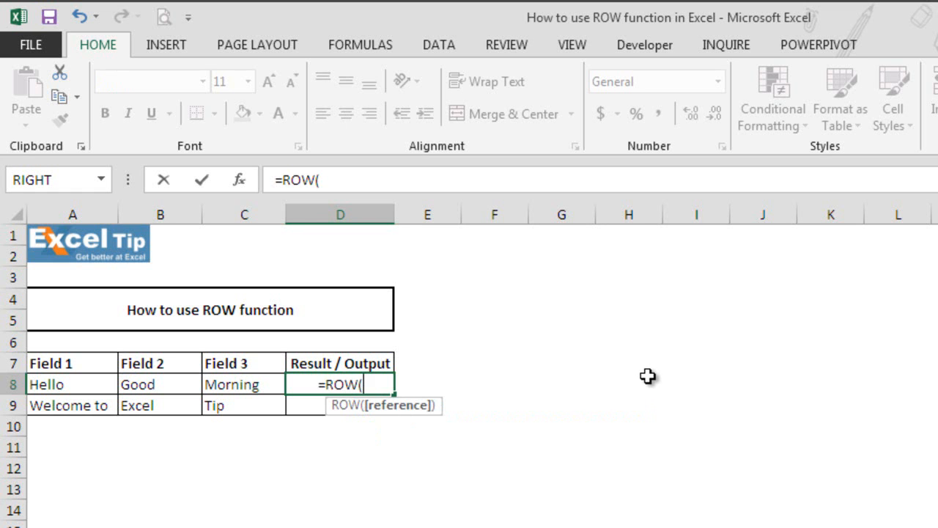
text())
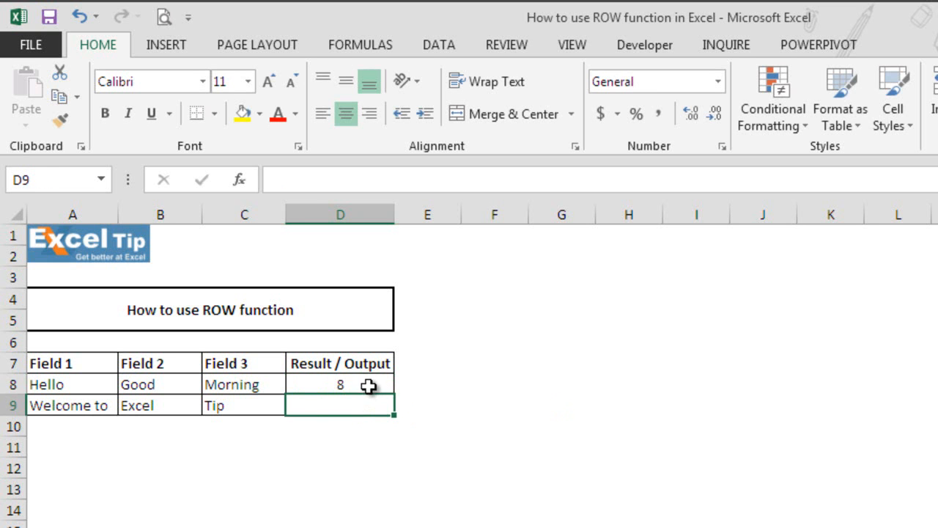
text(=ROW())
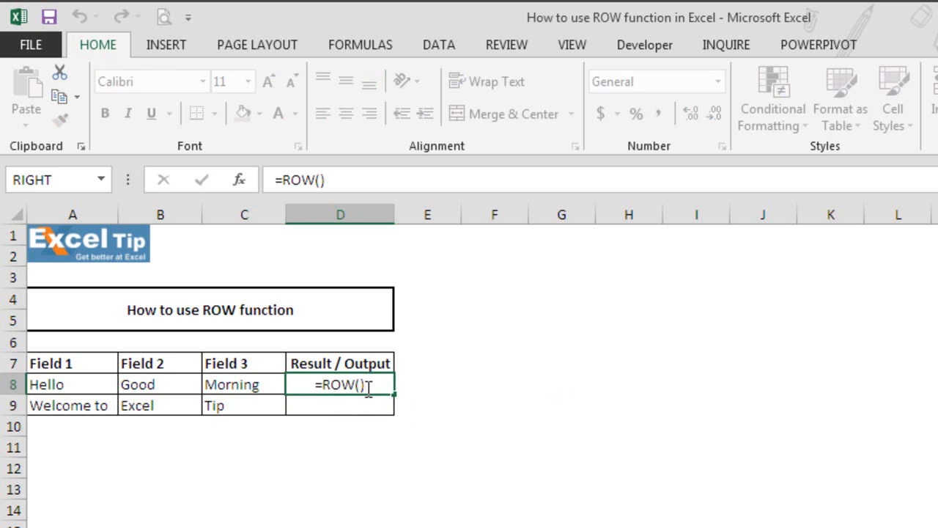
key(Enter)
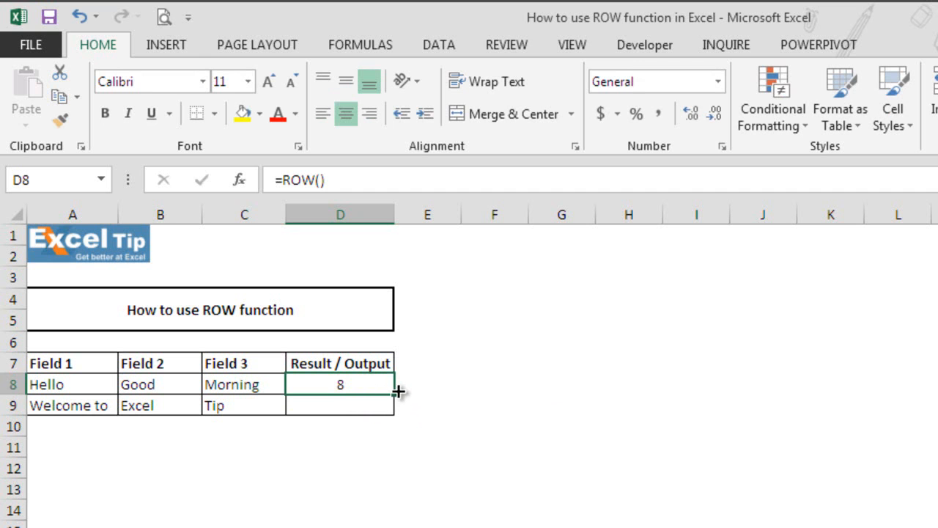
mouse_move(398, 384)
text(=)
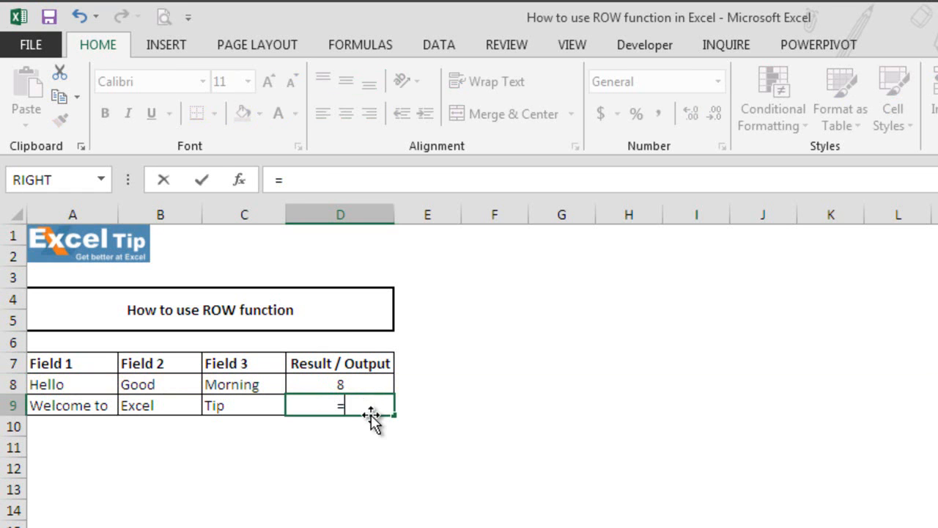
- Enter =ROW(A9) in D9 returning 9, then reopen it to show the formula
text(row)
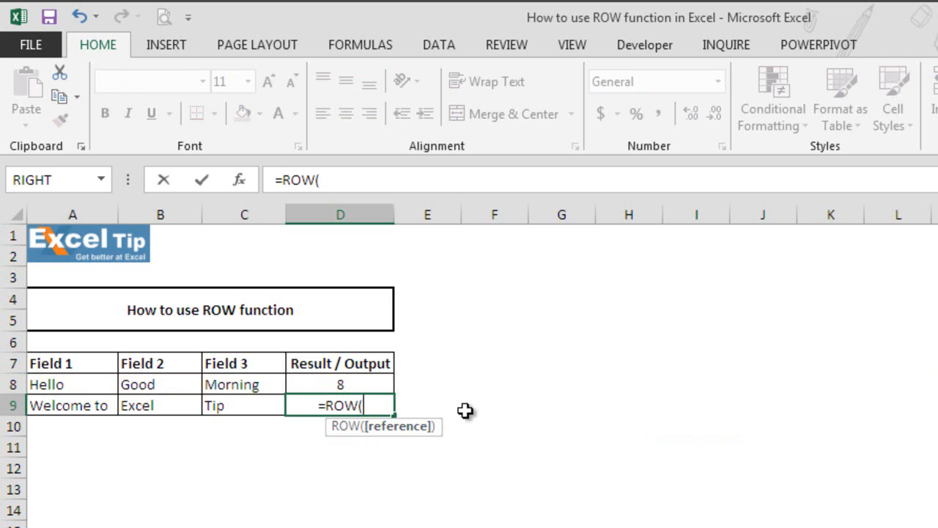
mouse_move(125, 410)
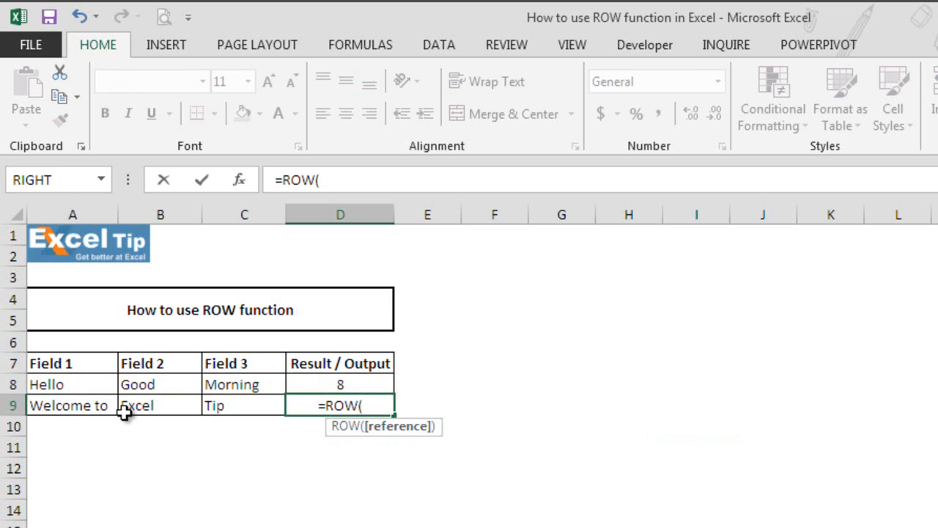
click(68, 405)
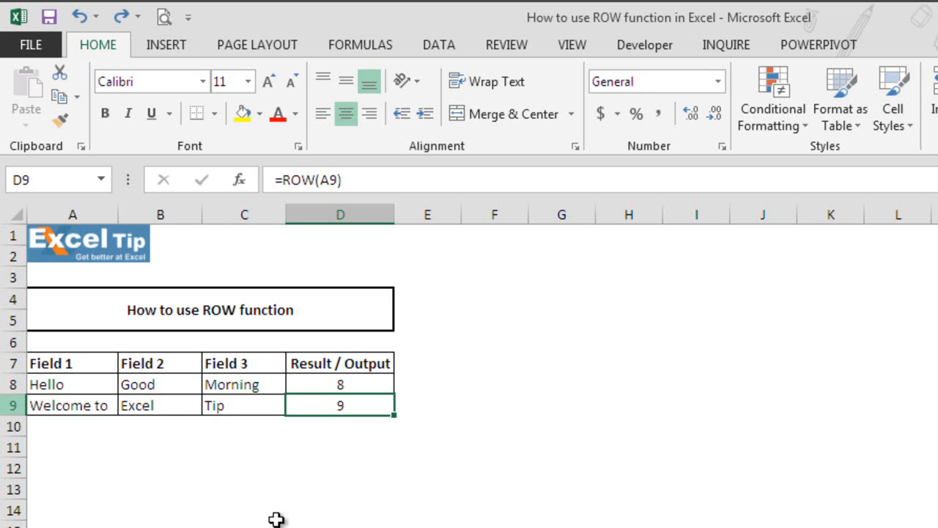
double_click(340, 404)
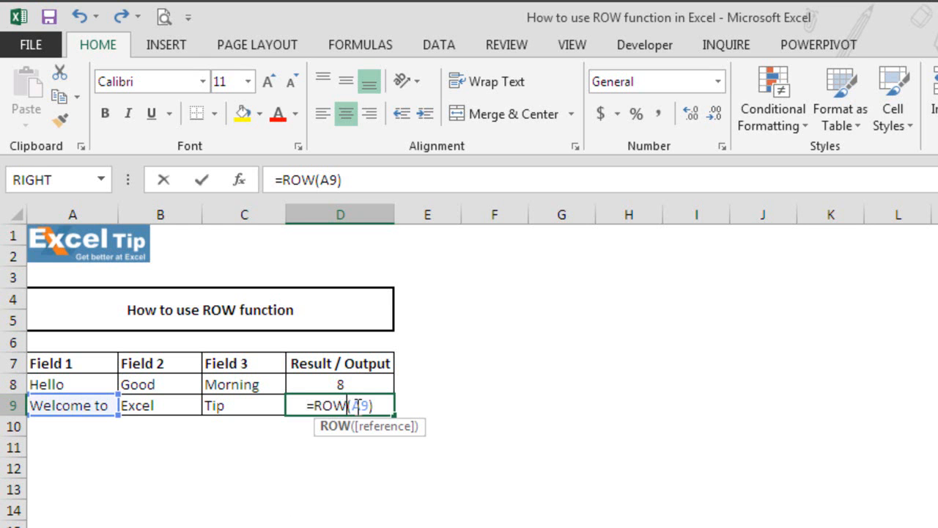